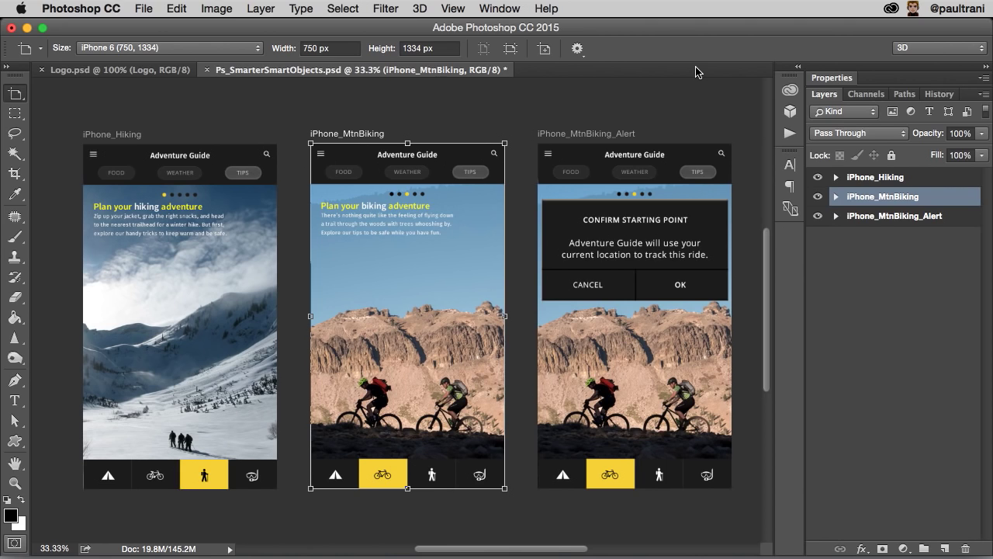
mouse_move(520, 177)
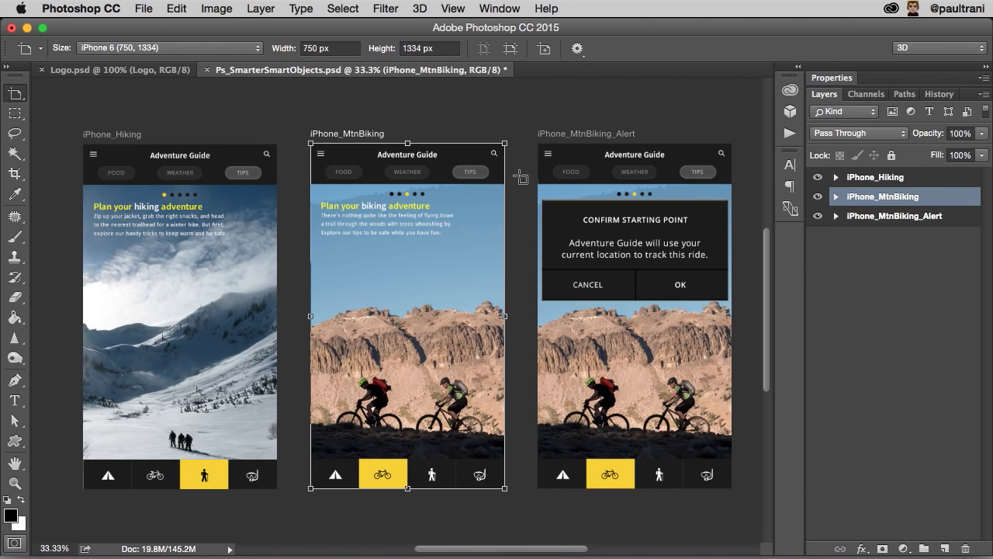
Remove the Alert artboard's bike_travel photo layer, leaving a plain white background behind the dialog
click(10, 92)
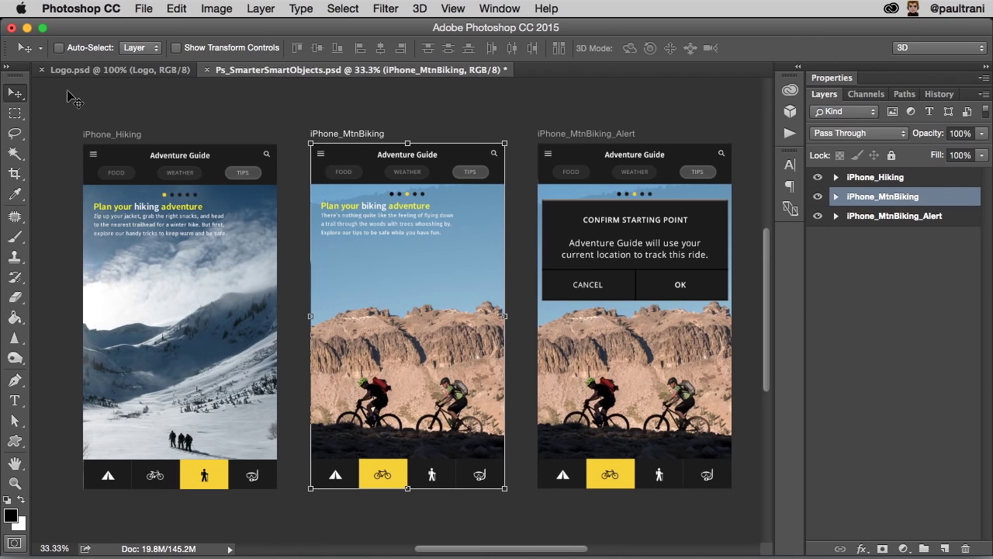
mouse_move(540, 134)
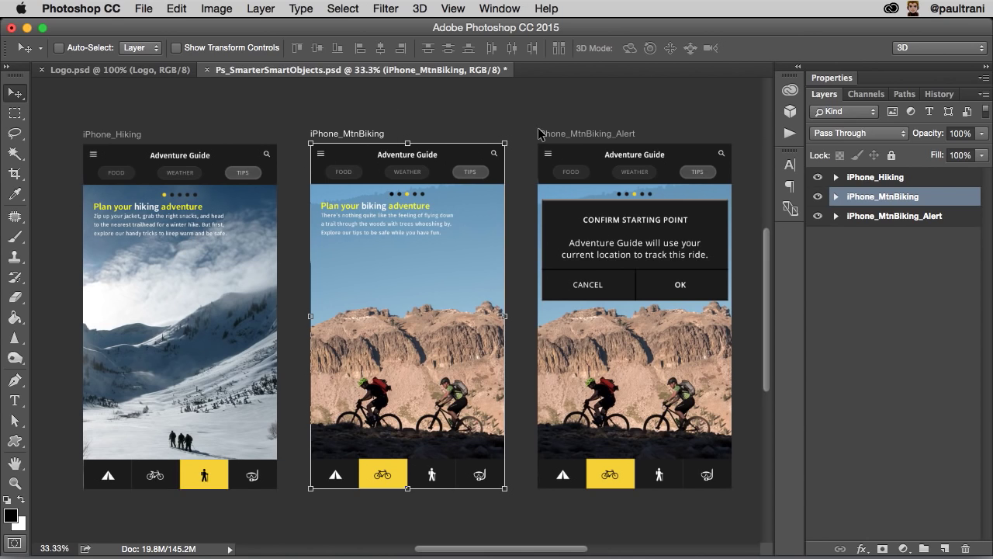
mouse_move(230, 297)
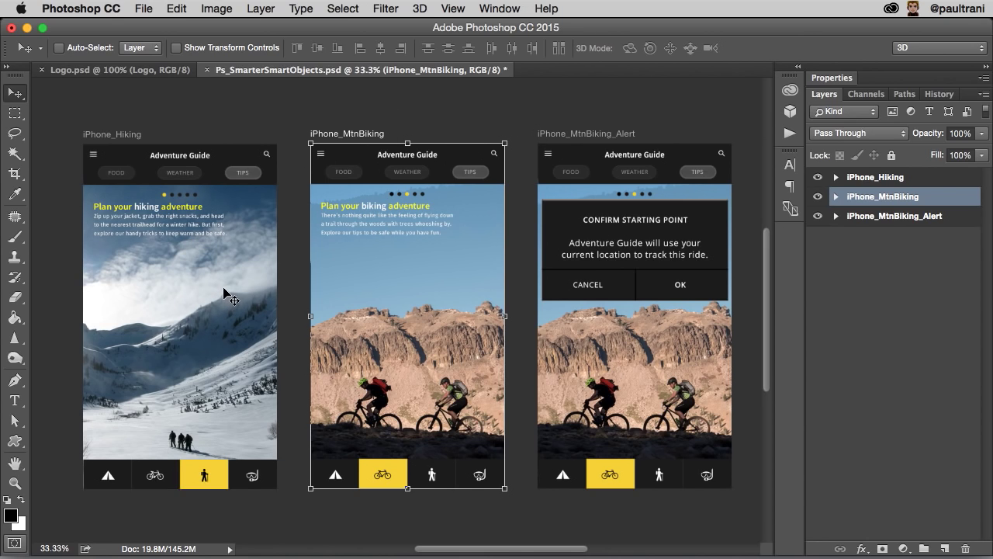
mouse_move(613, 272)
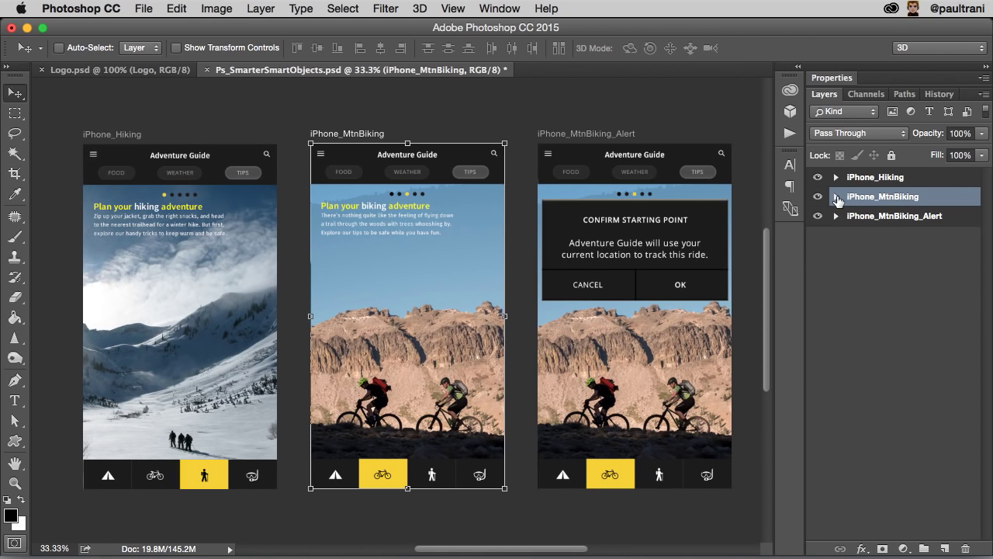
click(836, 196)
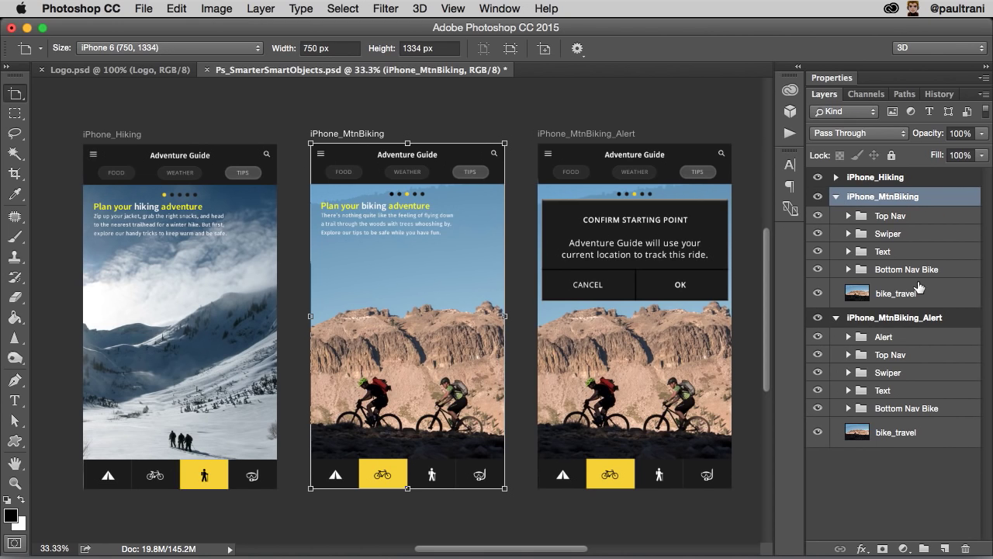
click(895, 293)
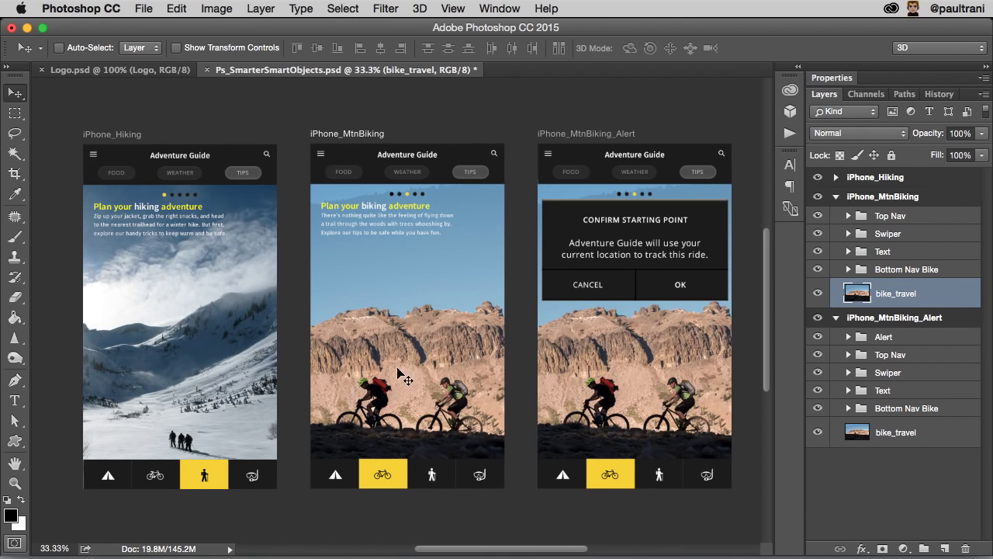
mouse_move(577, 315)
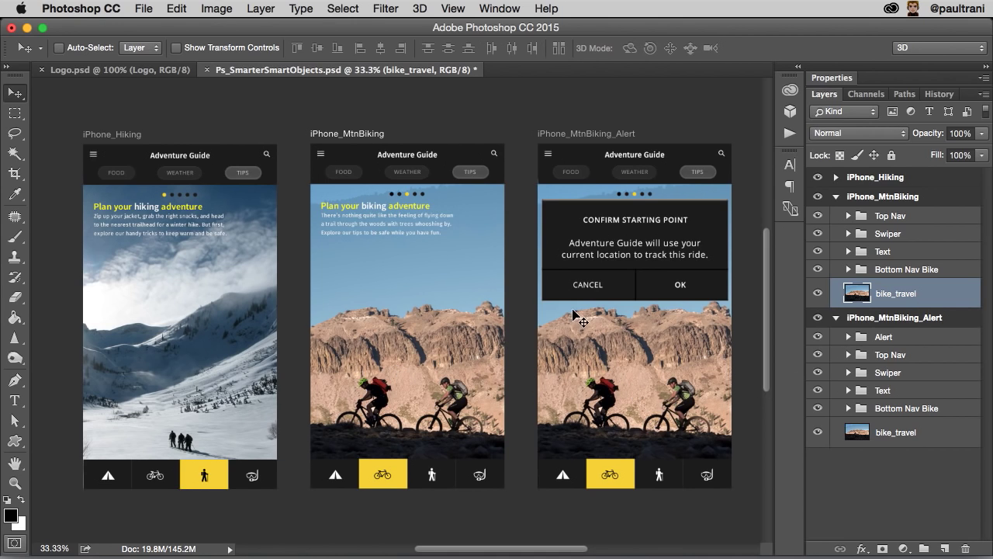
click(896, 432)
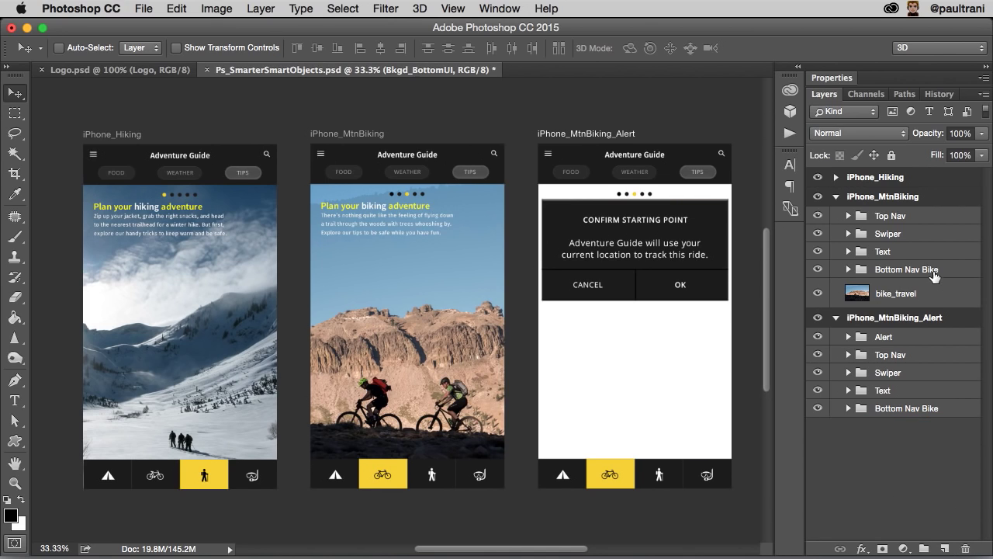
click(895, 293)
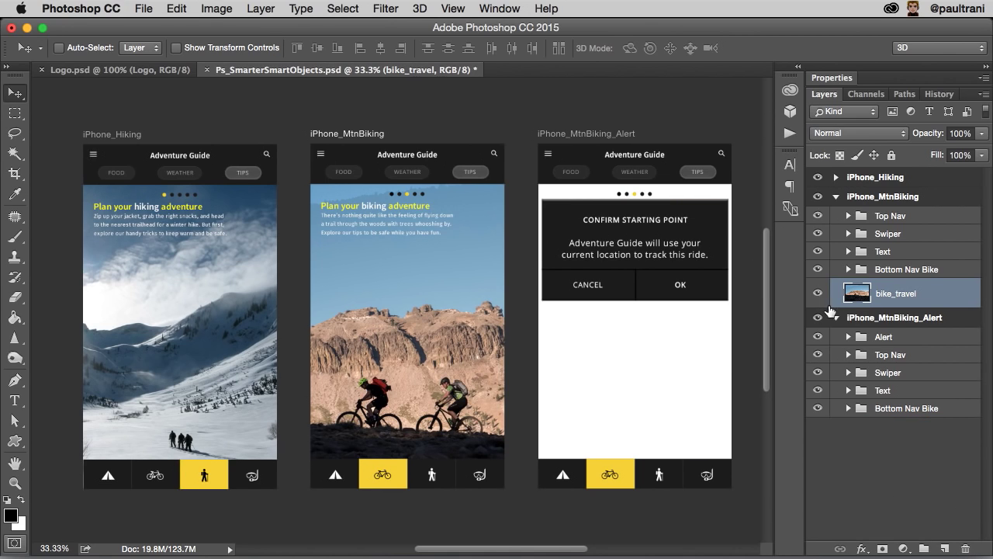
mouse_move(978, 332)
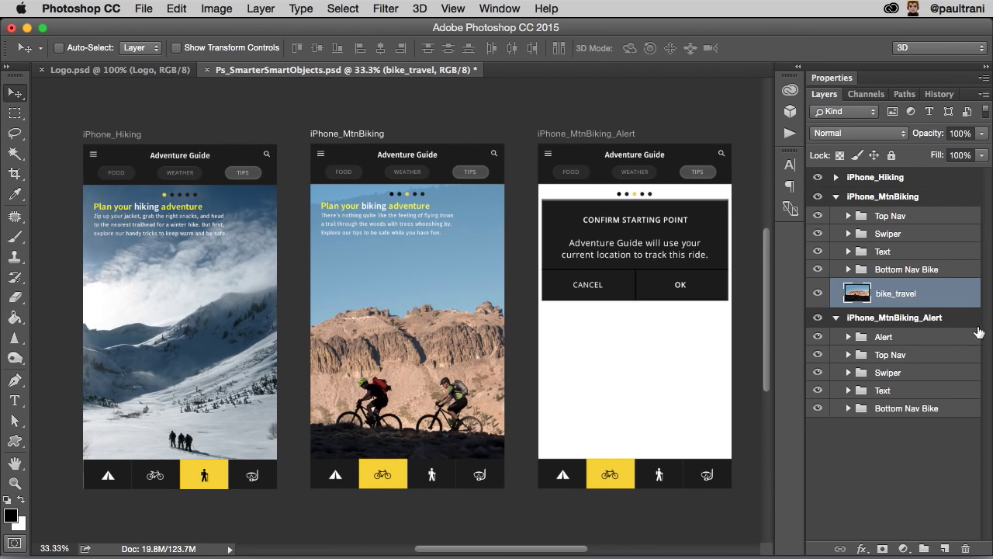
Convert bike_travel to a smart object and copy it into the iPhone_MtnBiking_Alert artboard's background
right_click(896, 293)
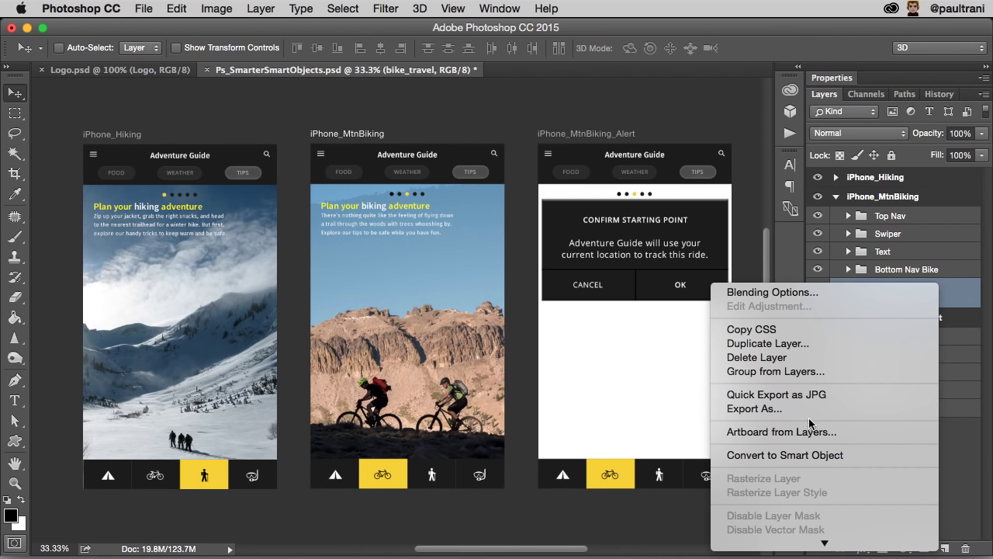
click(785, 455)
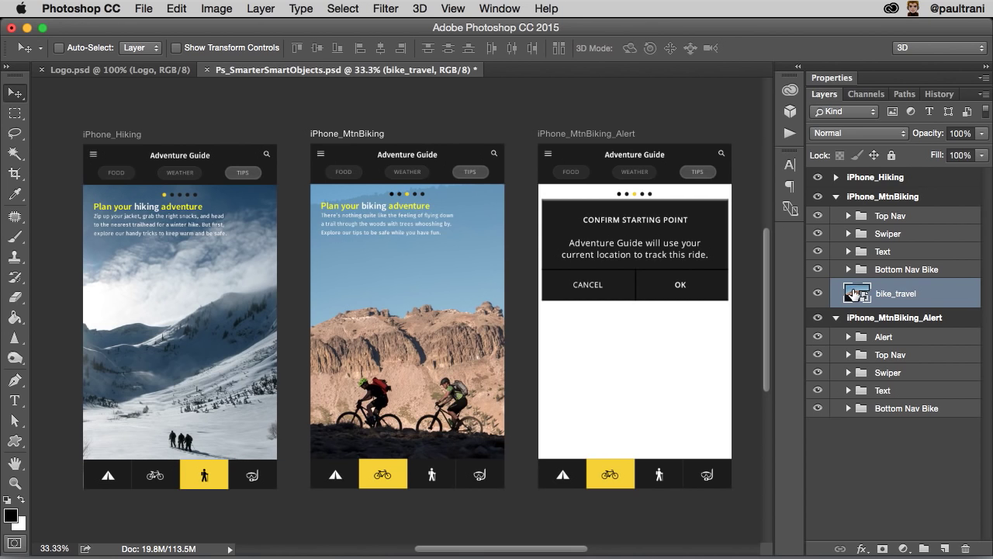
double_click(845, 293)
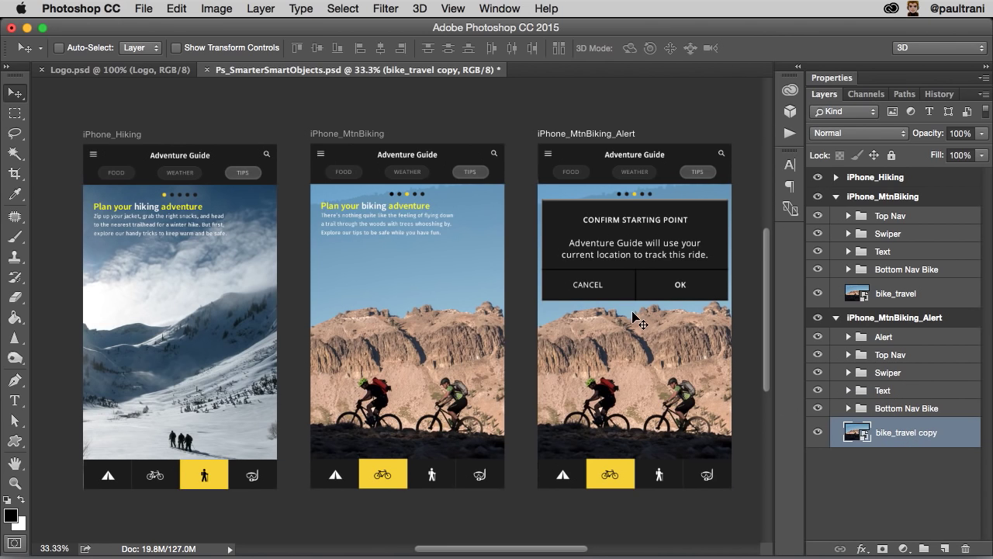
mouse_move(604, 365)
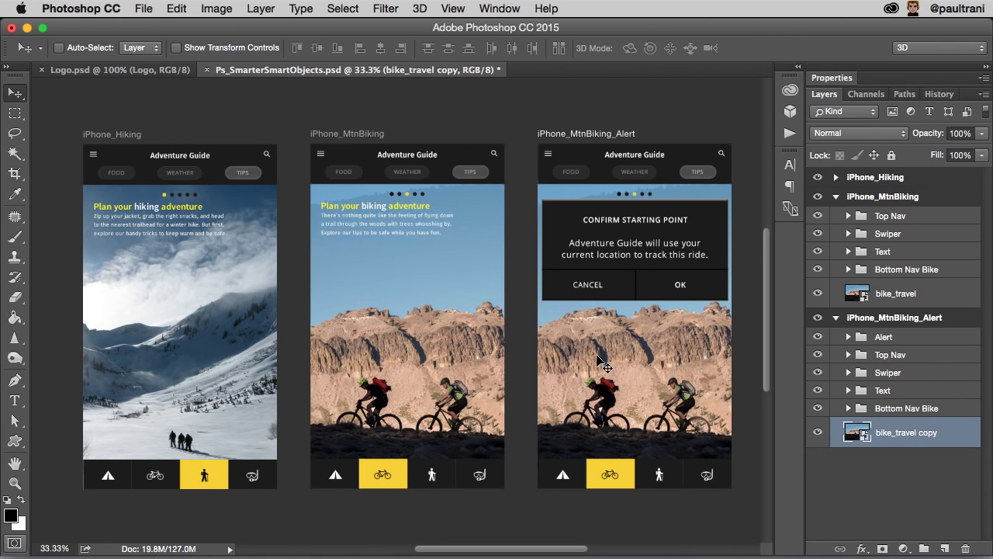
mouse_move(658, 347)
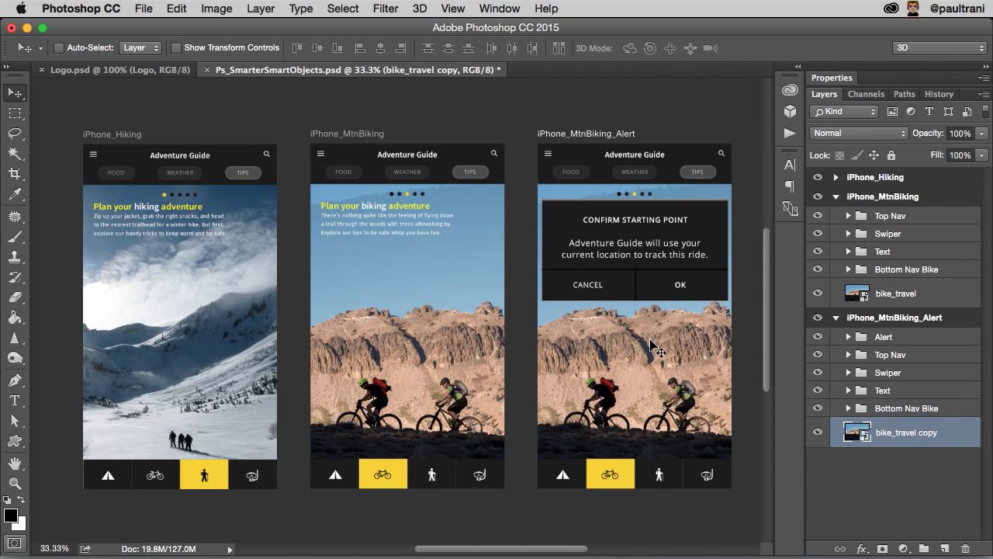
click(895, 292)
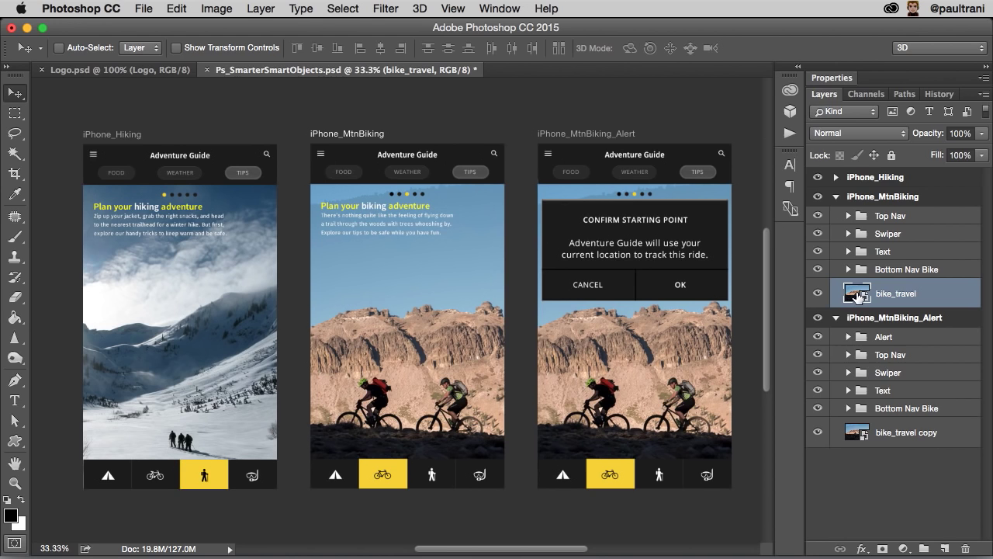
Flip the bike_travel smart object's contents horizontally so both artboards show the flipped photo
double_click(856, 293)
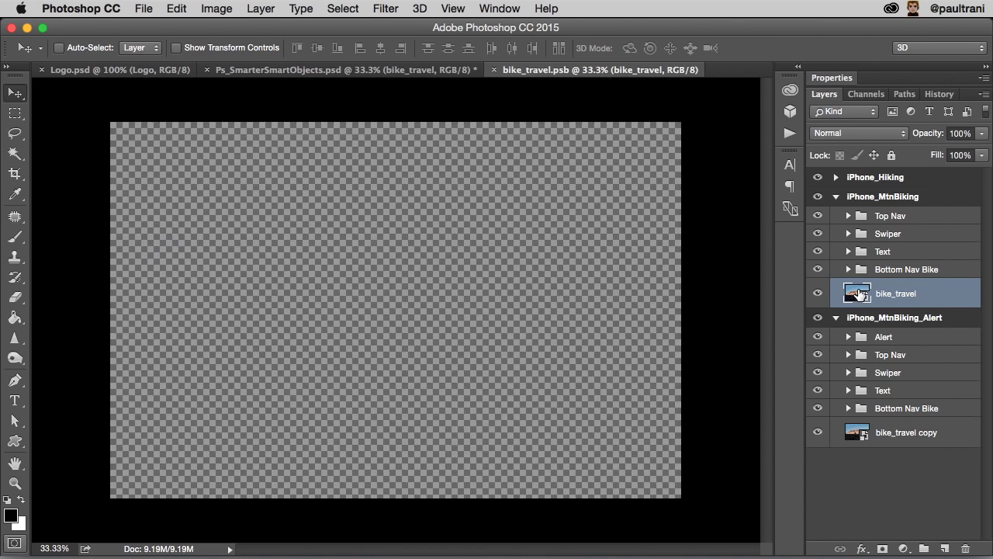
click(176, 9)
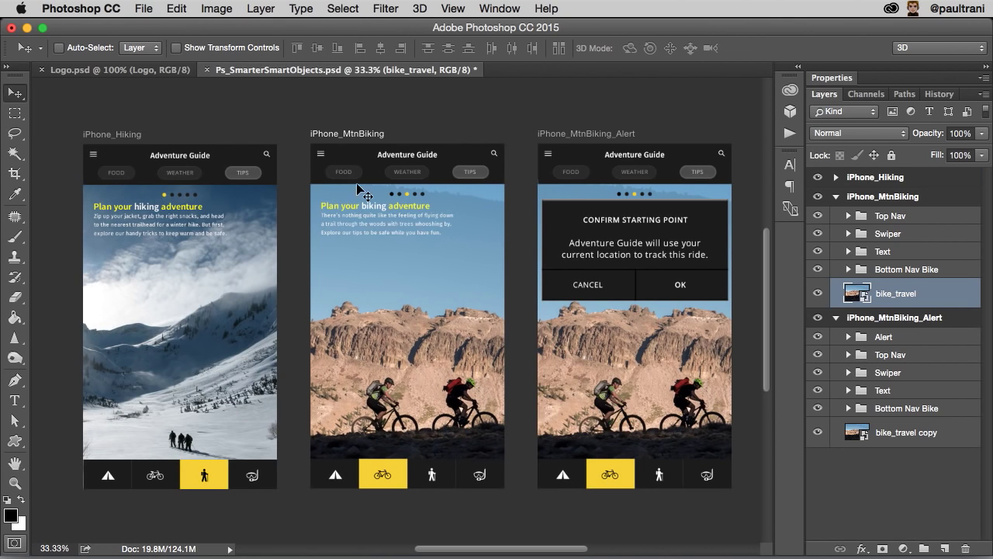
mouse_move(609, 415)
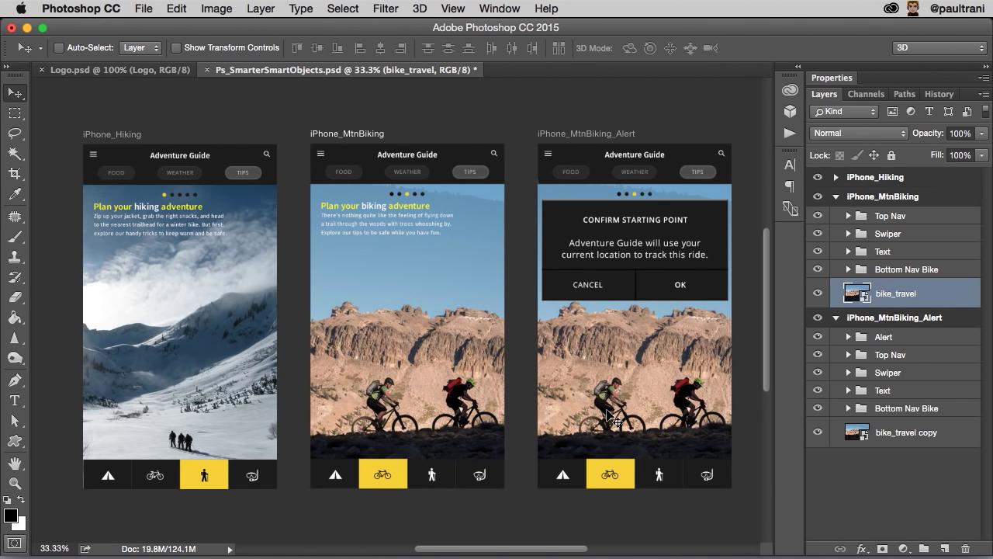
mouse_move(556, 149)
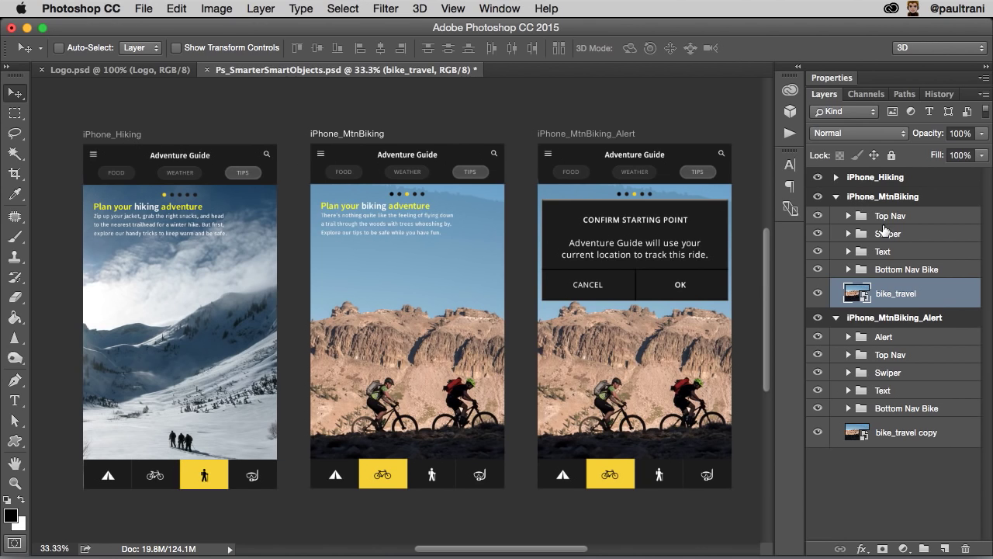
Place the library Top Nav asset into iPhone_Hiking and send the old Top Nav groups to the trash
click(891, 353)
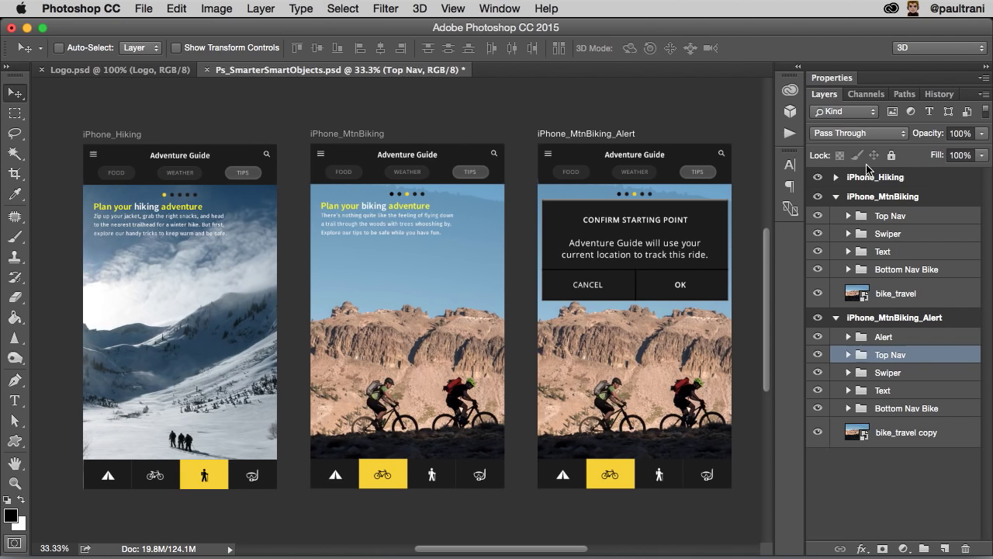
click(817, 177)
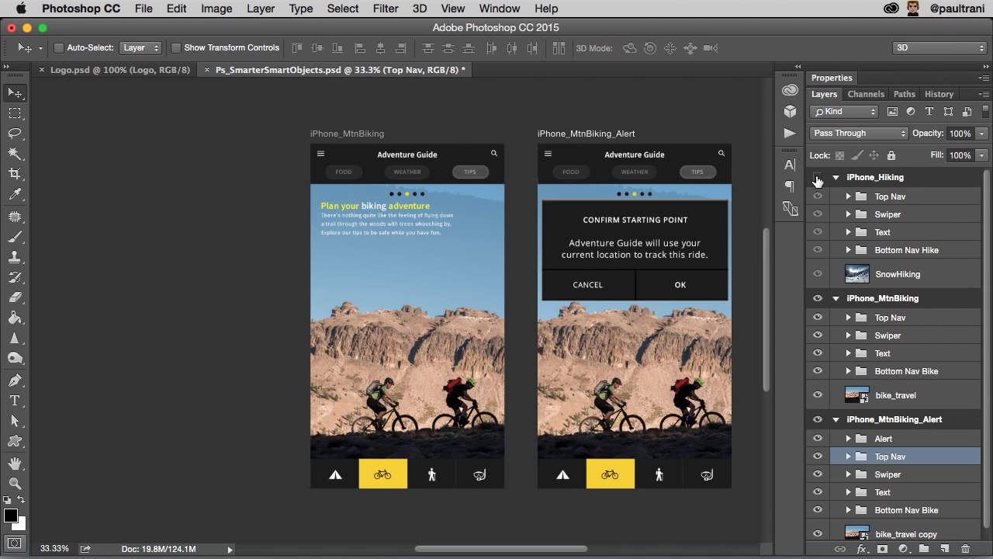
click(817, 177)
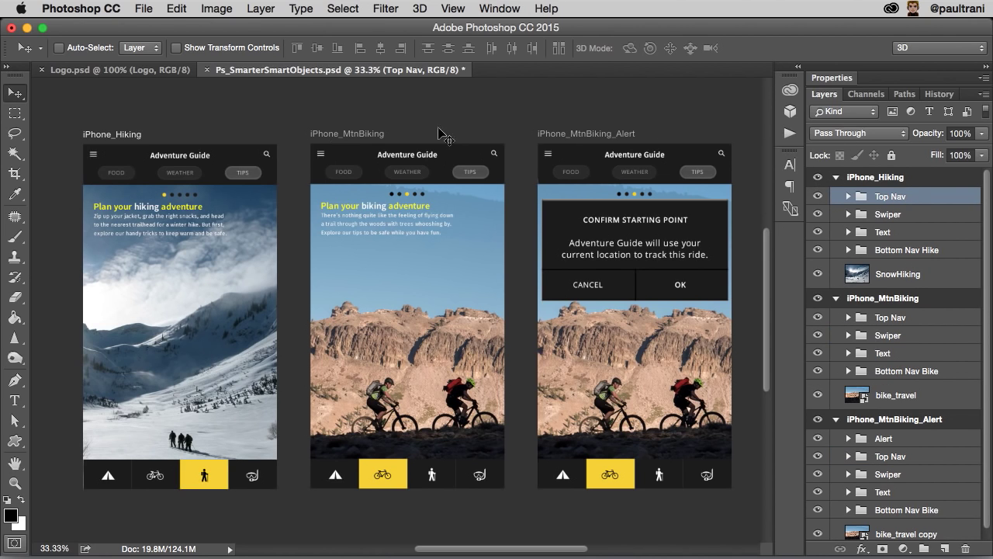
mouse_move(935, 324)
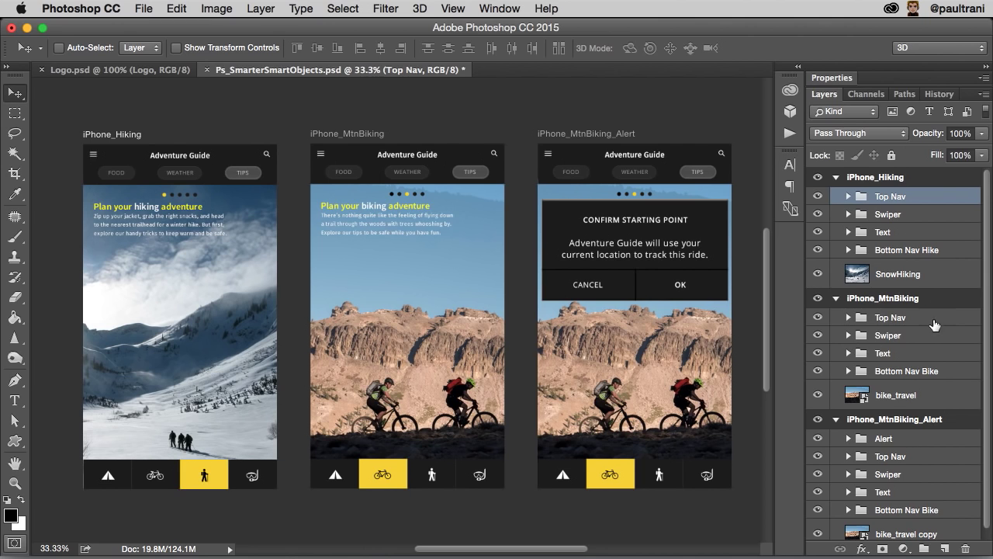
click(890, 316)
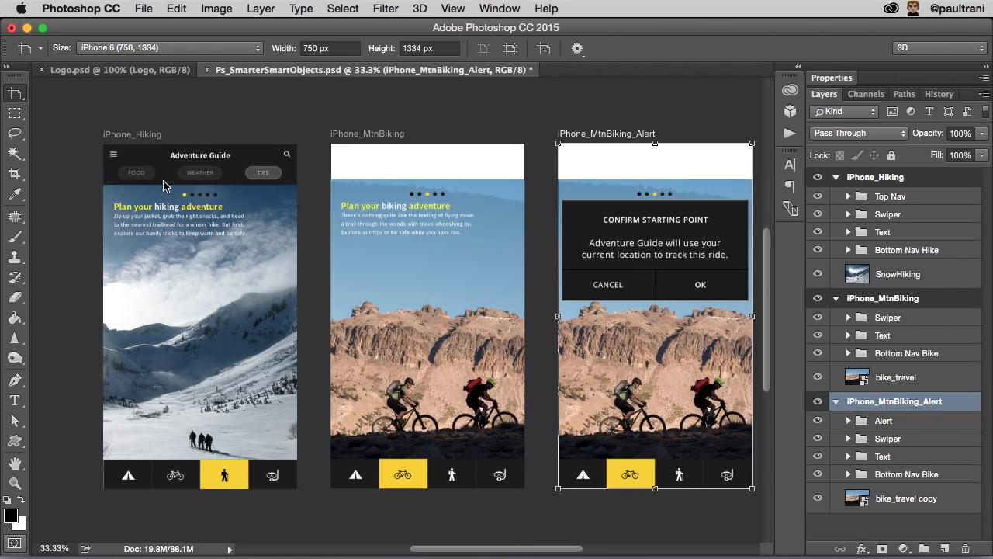
click(890, 196)
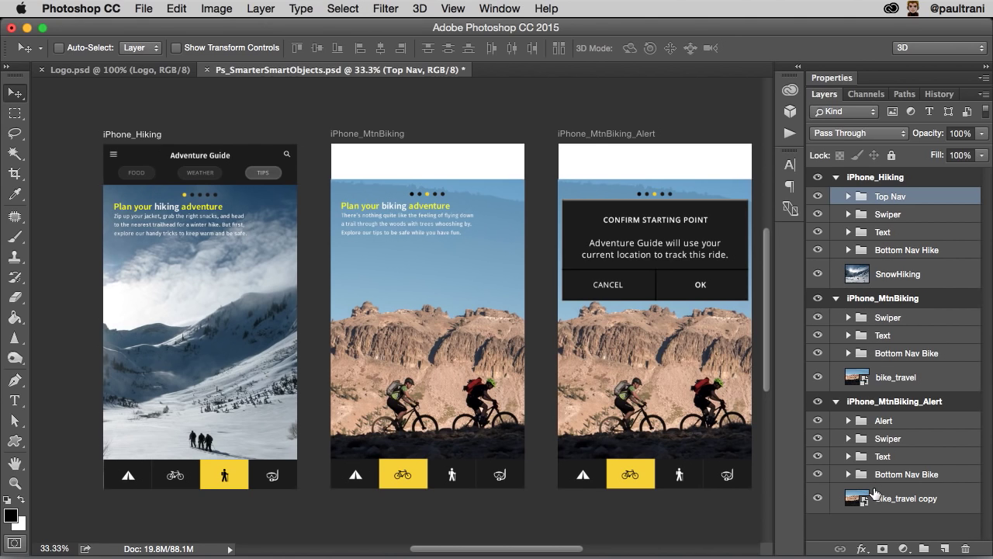
mouse_move(815, 198)
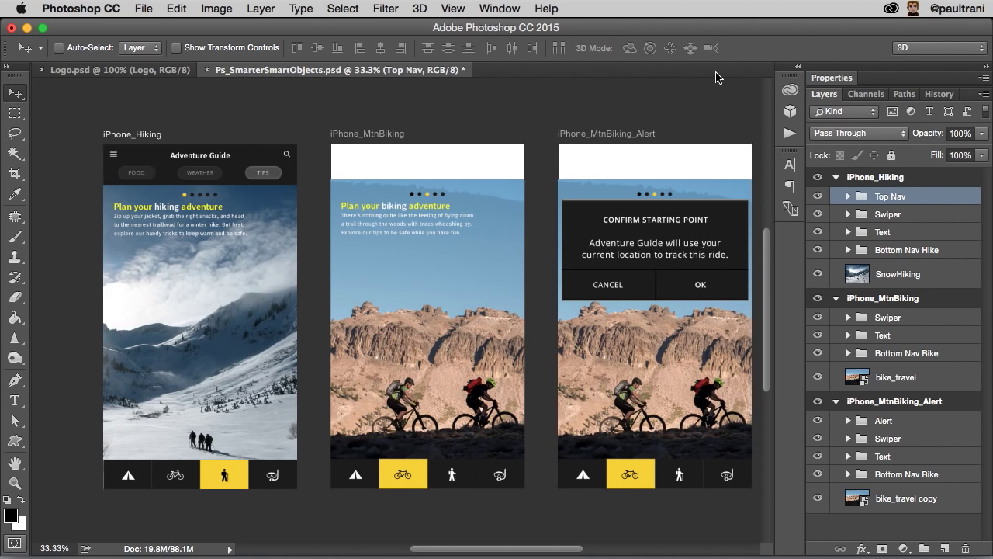
click(641, 76)
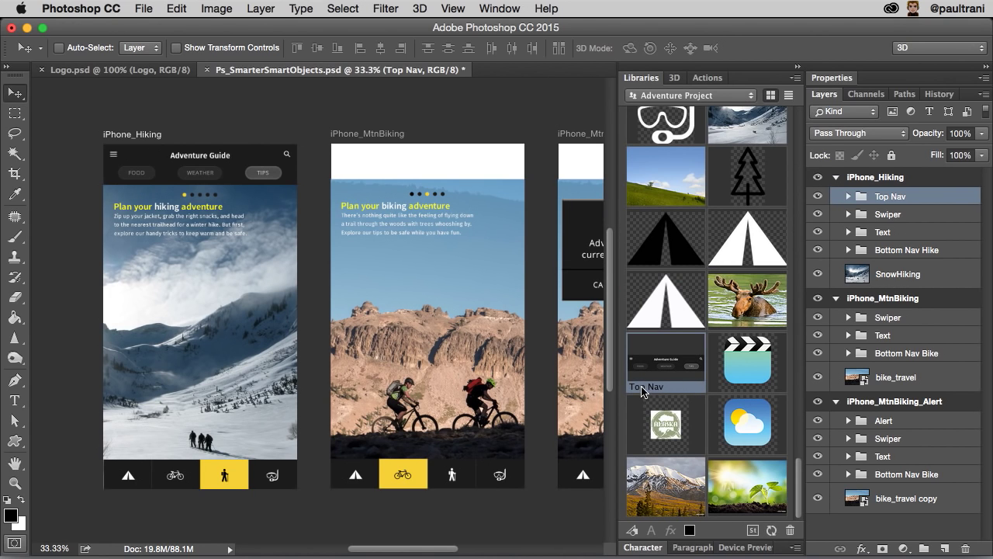
mouse_move(659, 396)
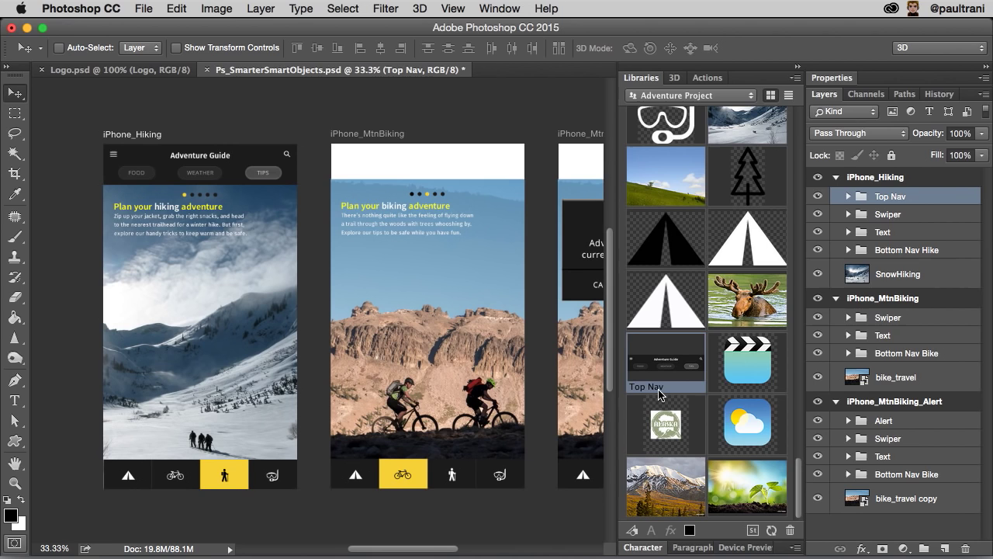
mouse_move(663, 364)
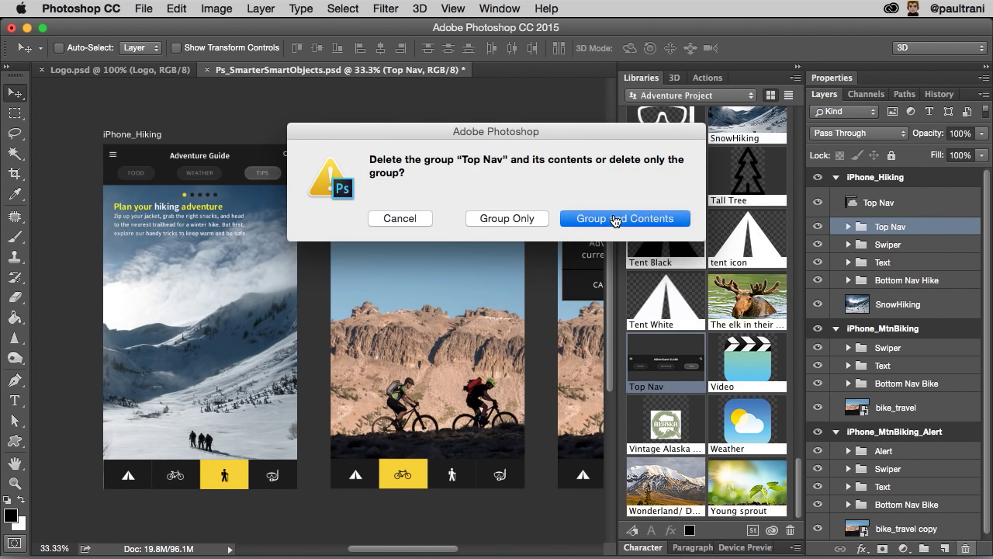
Delete the old group with its contents and give all three iPhone artboards a linked Top Nav copy
click(625, 218)
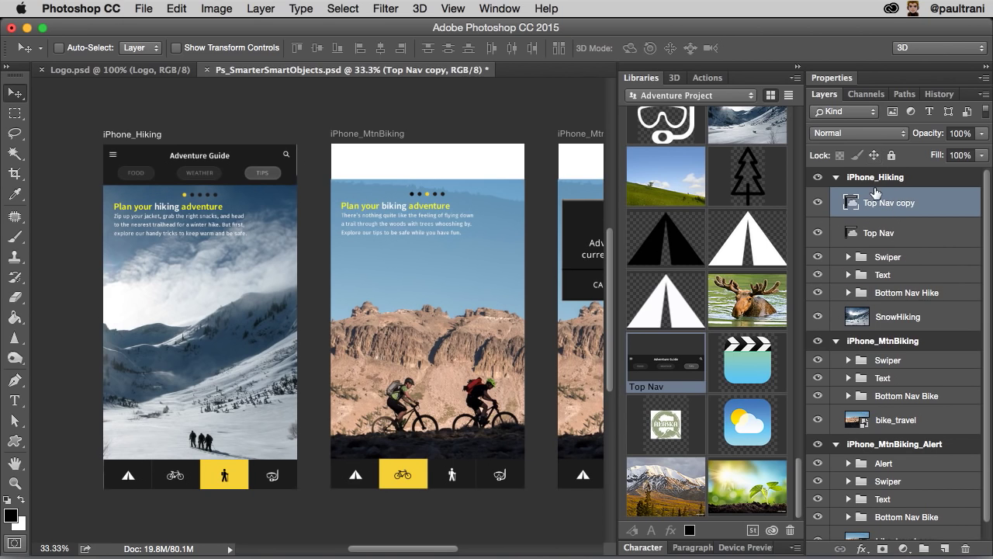
drag(889, 203, 888, 336)
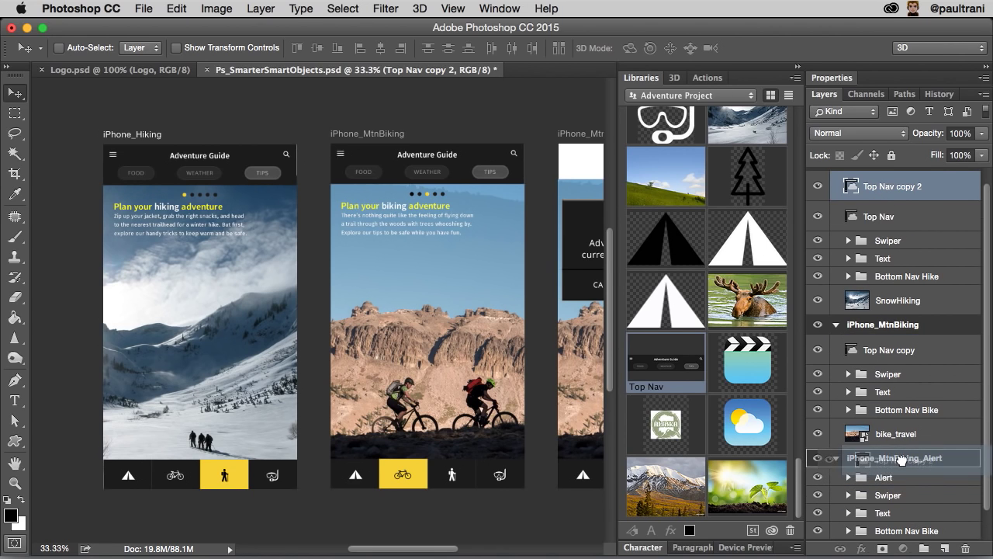
click(788, 95)
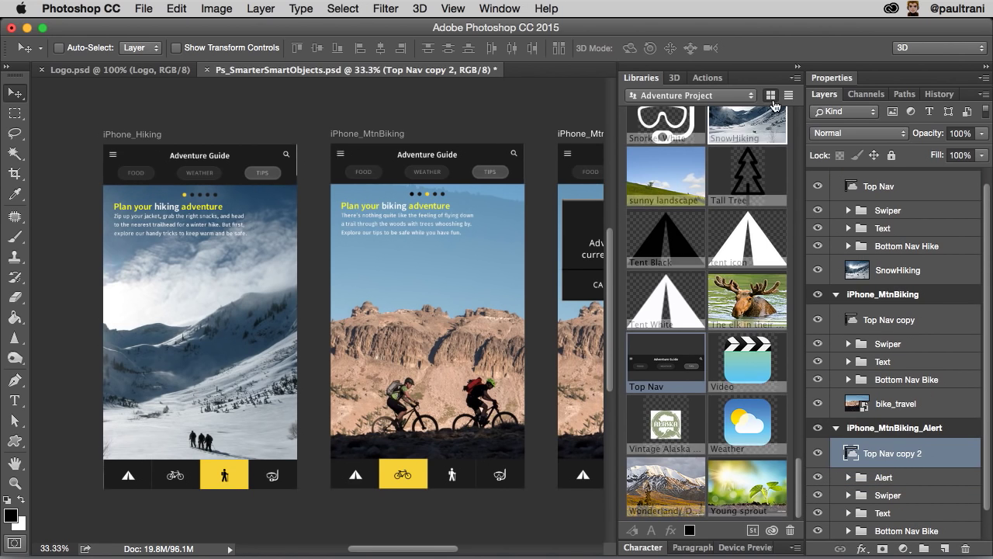
click(797, 66)
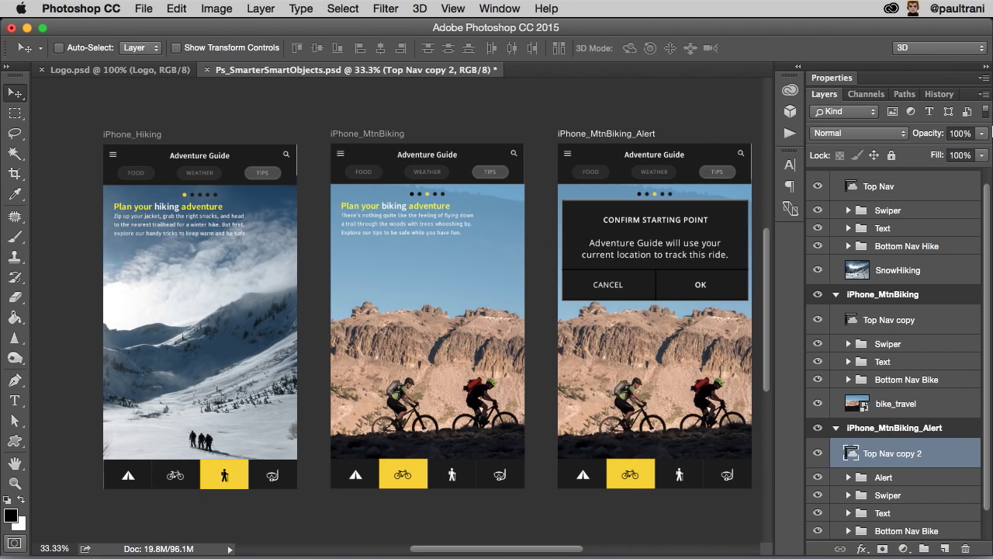
mouse_move(857, 415)
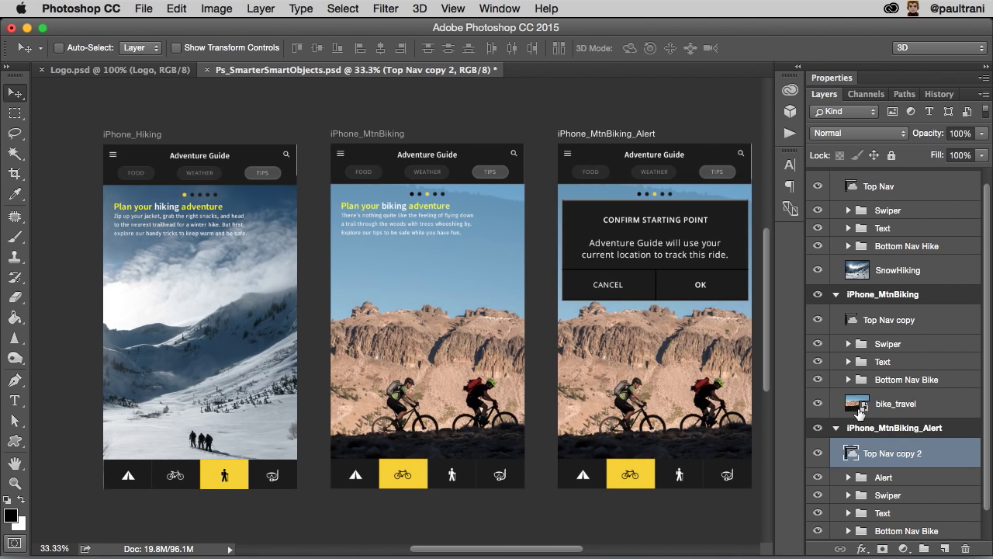
Edit the shared Top Nav contents in a separate document from the hiking artboard's instance
click(889, 319)
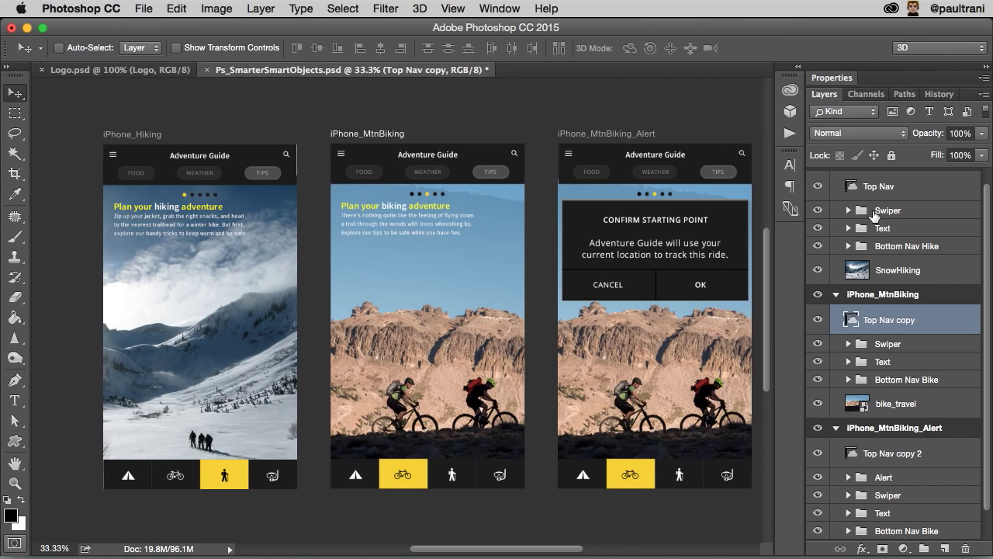
click(879, 186)
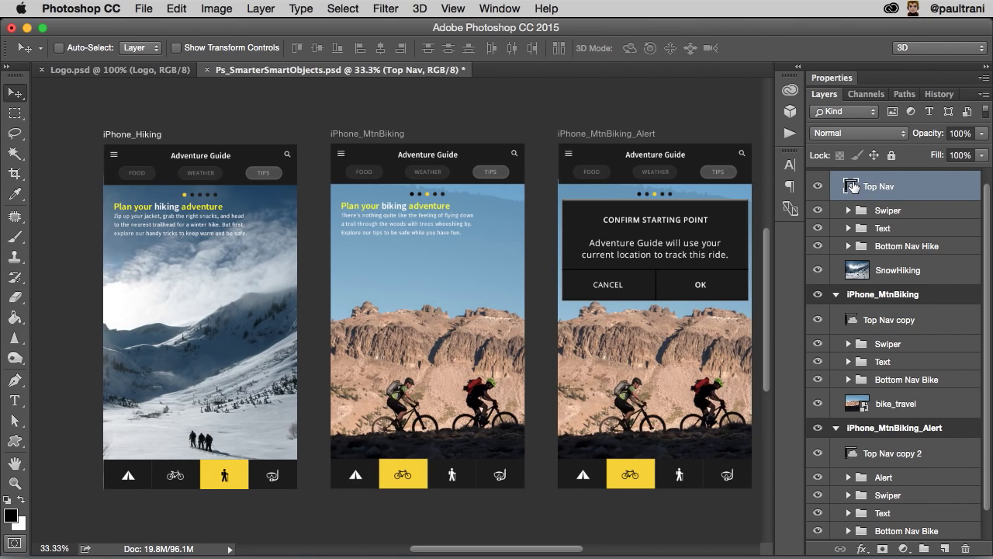
double_click(857, 186)
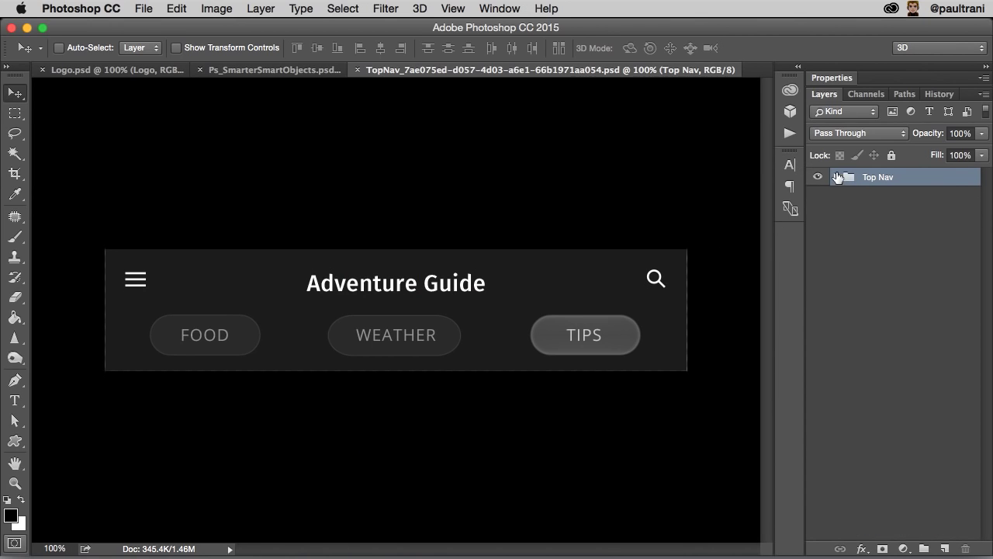
Show the yellow indicator layer beside TIPS and save the Top Nav contents so every artboard updates
click(836, 177)
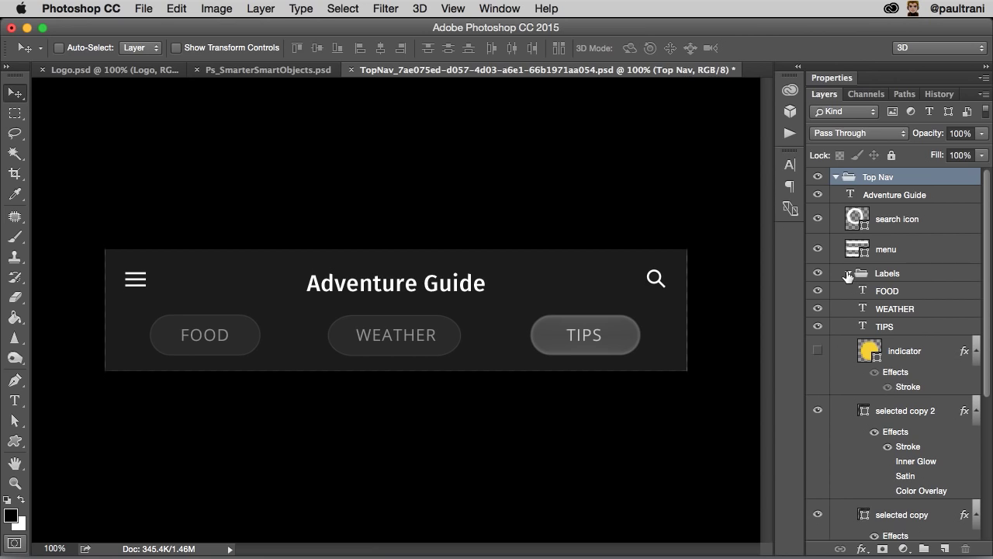
click(817, 350)
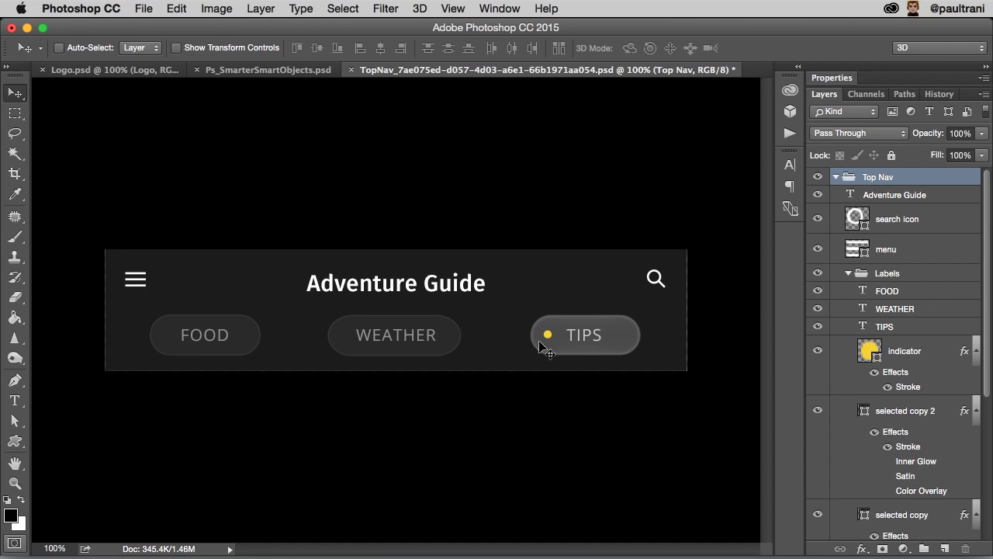
mouse_move(314, 42)
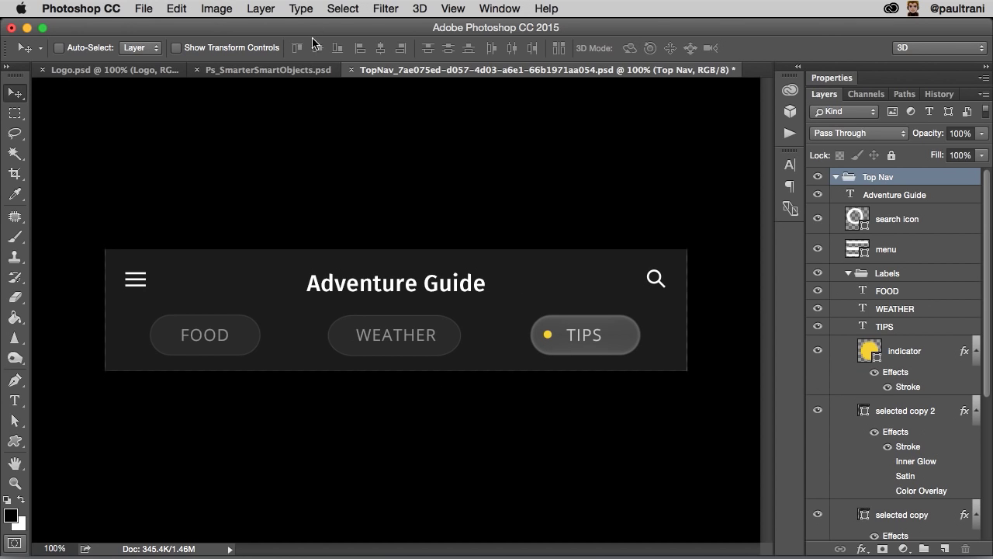
click(268, 69)
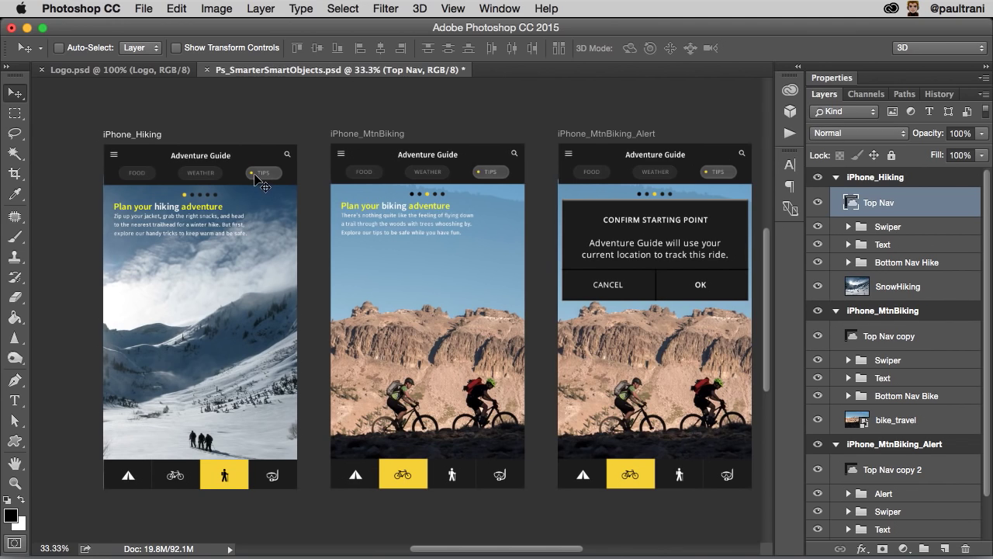
mouse_move(681, 172)
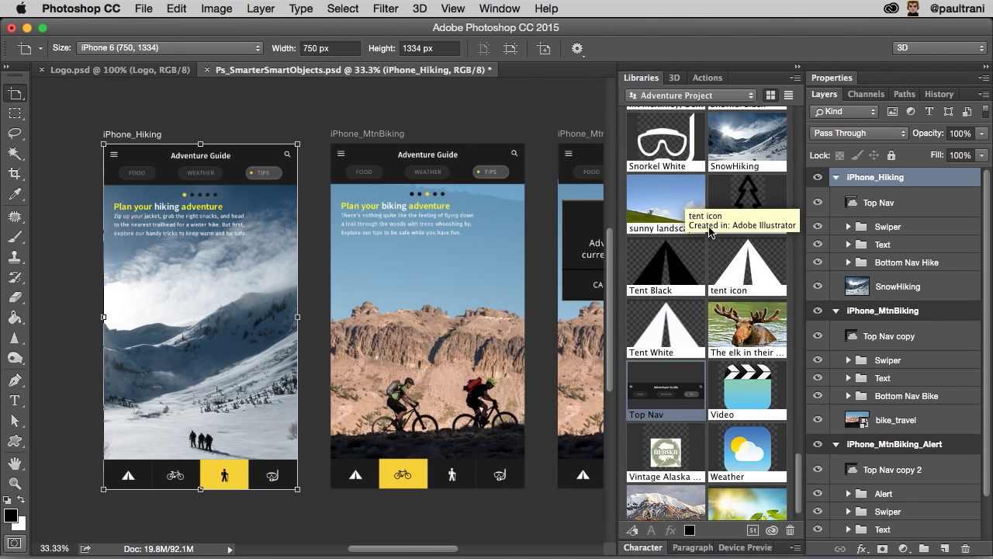
Place the library Logo onto the iPhone_MtnBiking artboard's sky from the Libraries panel
scroll(down, 3)
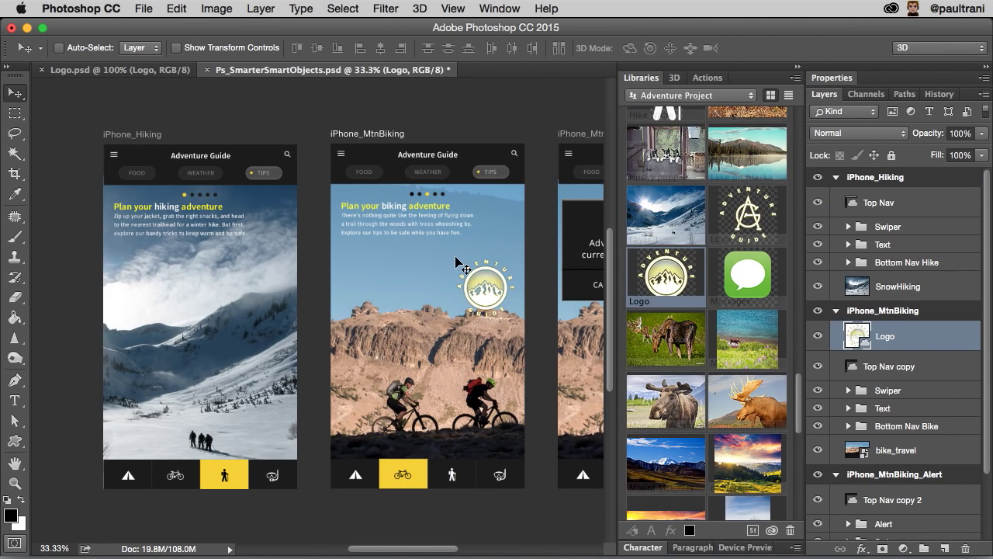
mouse_move(462, 312)
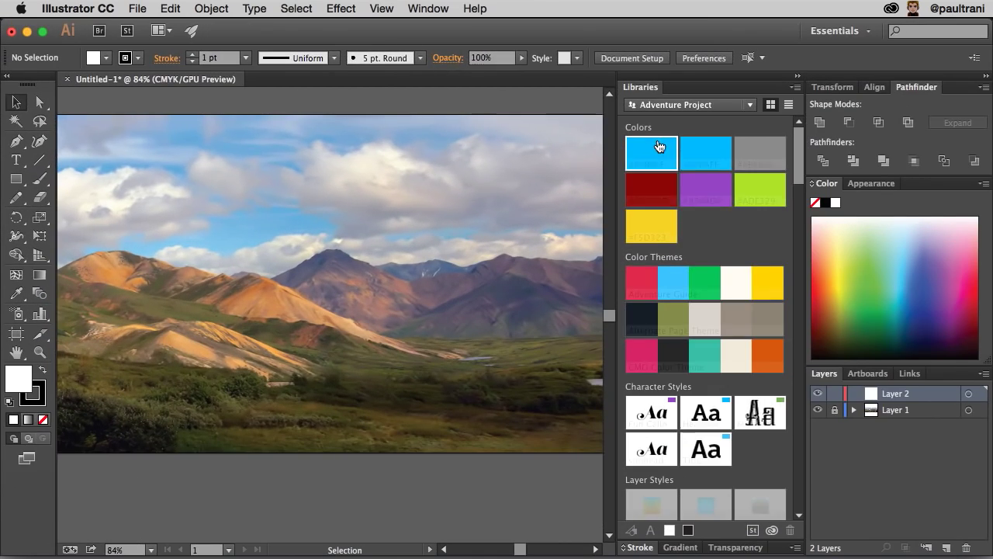
Place the library Logo graphic over the mountain landscape in the untitled Illustrator document
scroll(down, 3)
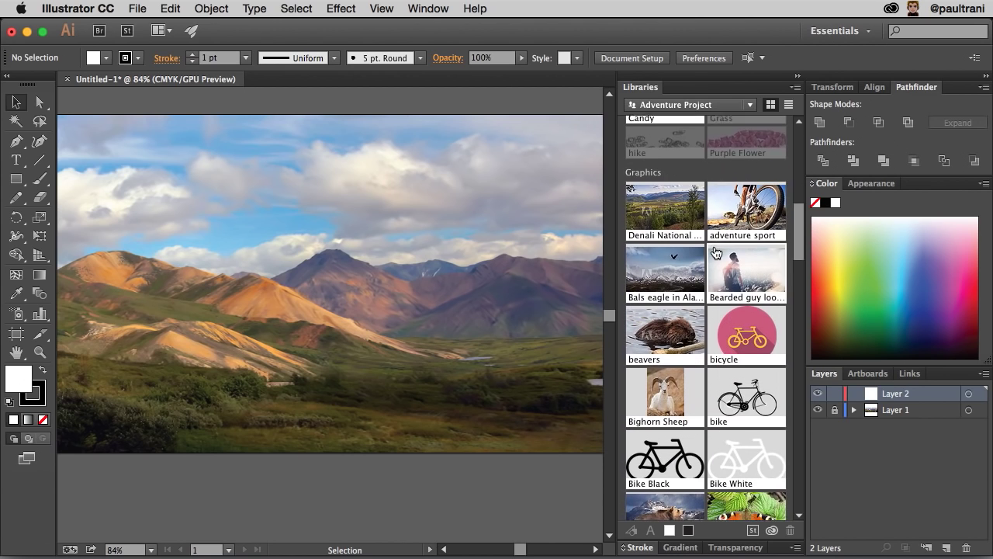
scroll(down, 3)
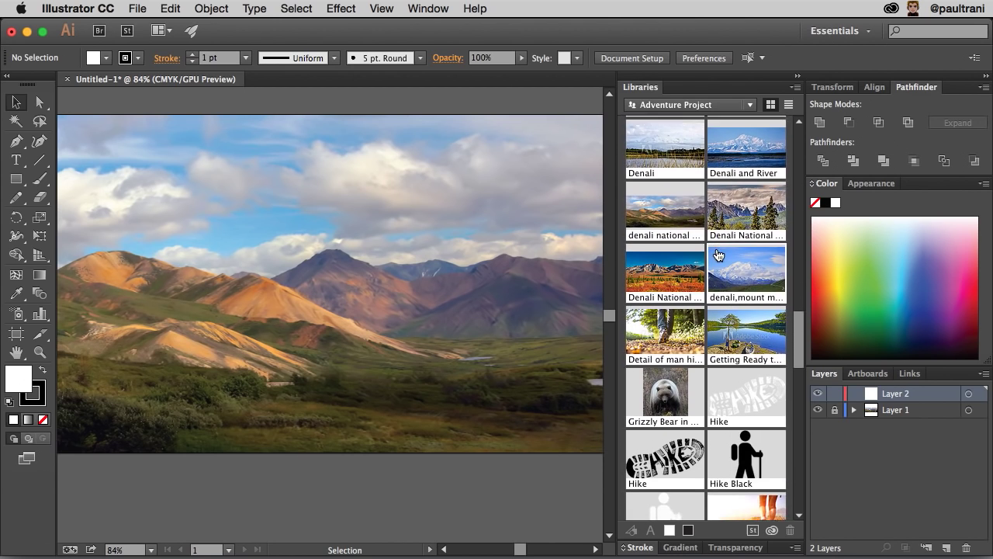
scroll(down, 3)
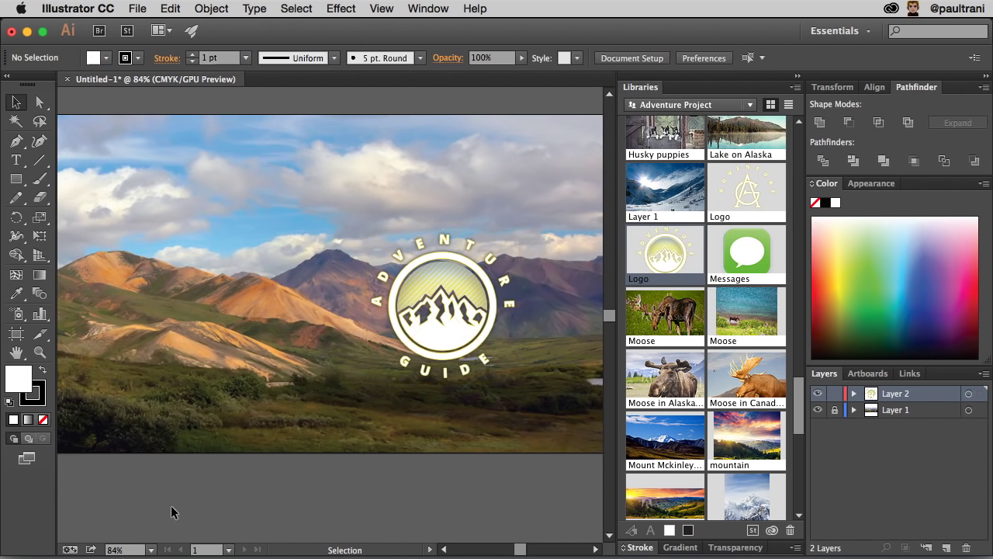
mouse_move(169, 539)
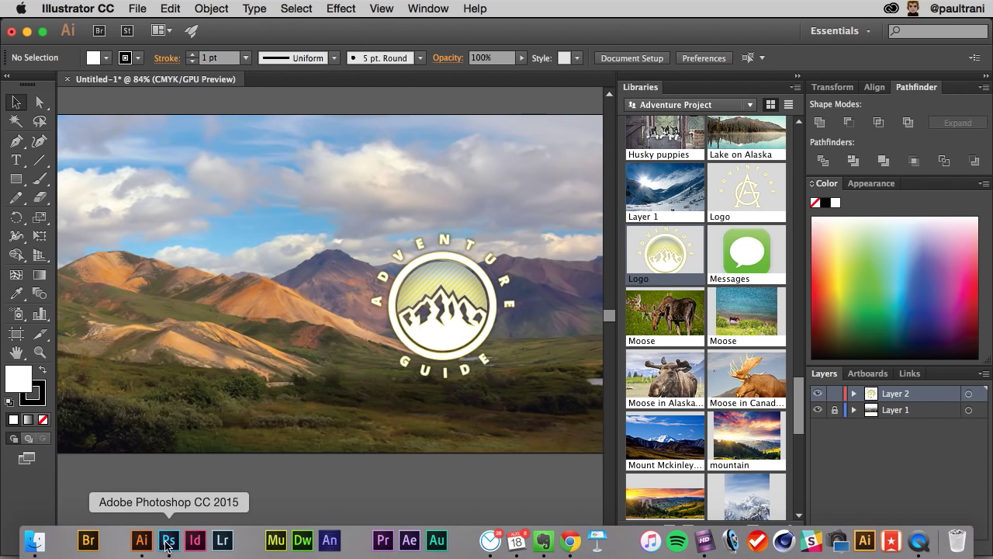
Back in Photoshop, edit the Logo smart object so it shows the AG monogram instead of the mountain badge
click(168, 539)
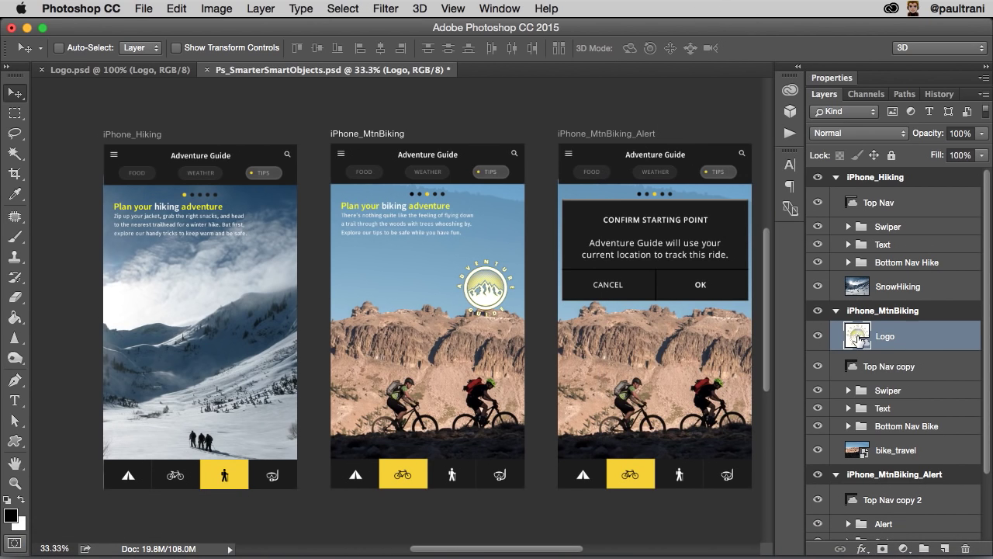
mouse_move(856, 336)
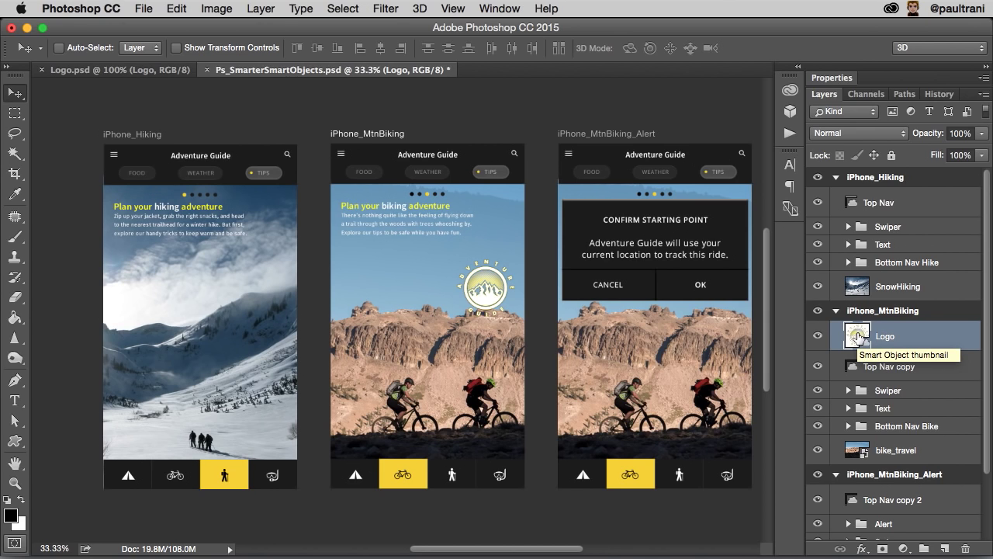
double_click(856, 336)
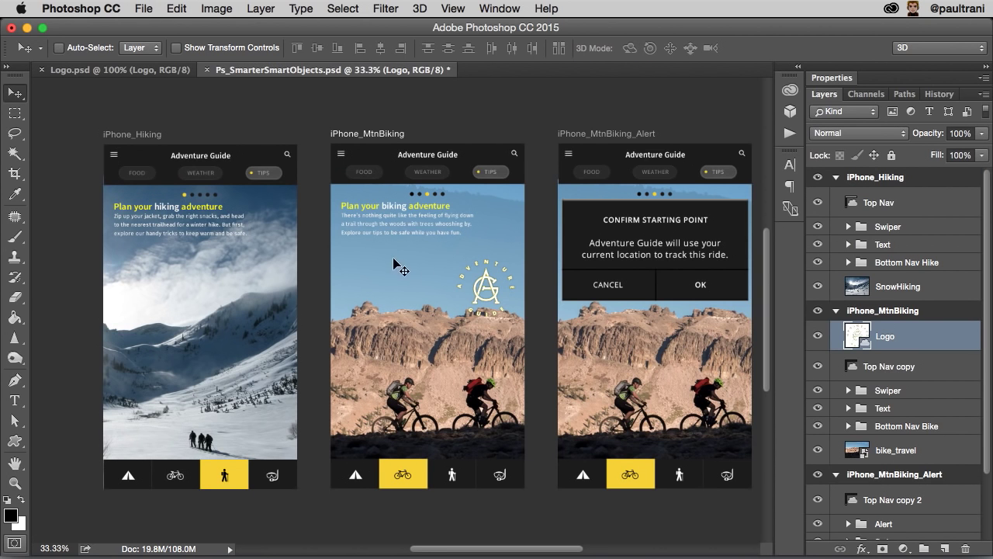
mouse_move(141, 539)
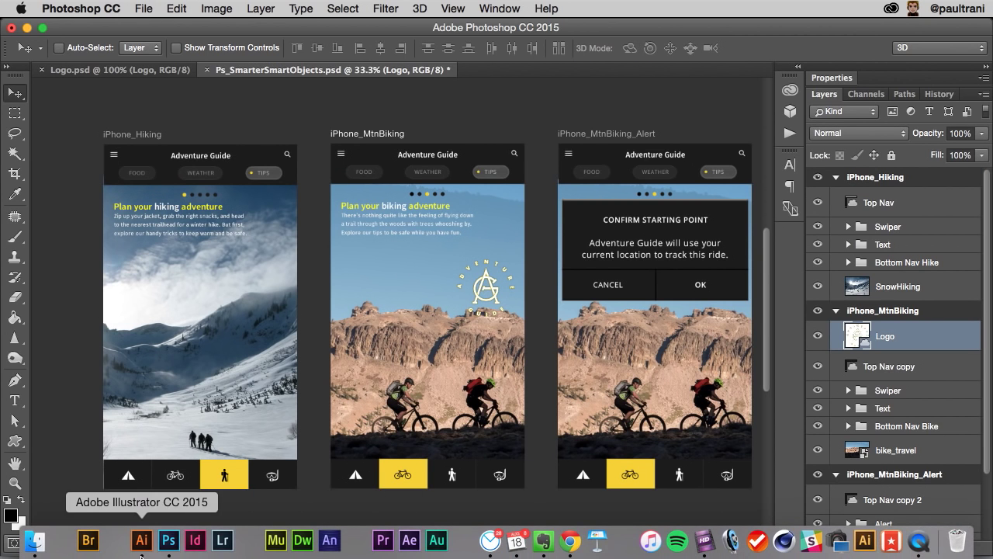
Review the updated AG monogram Logo over the landscape and in Illustrator's Libraries panel
click(140, 539)
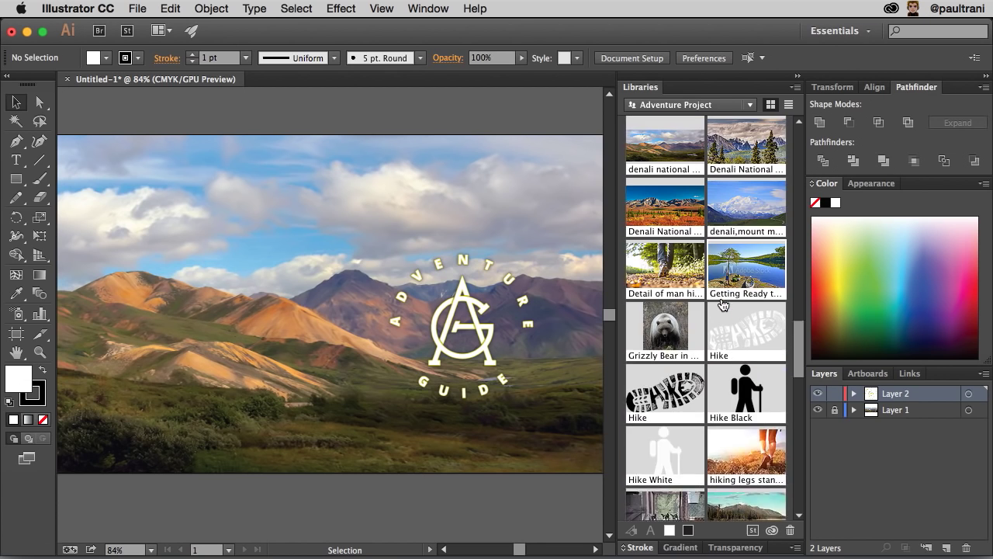
scroll(up, 3)
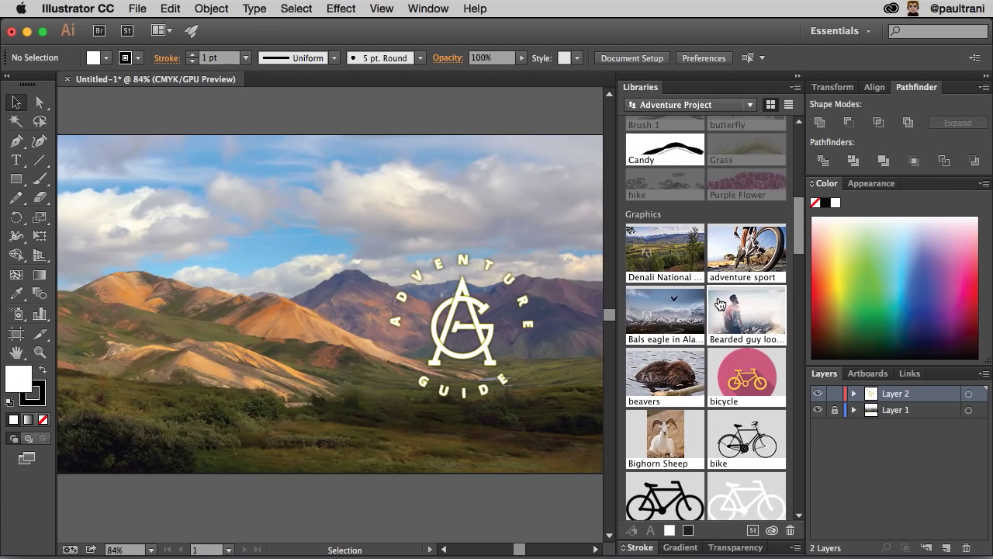
scroll(up, 3)
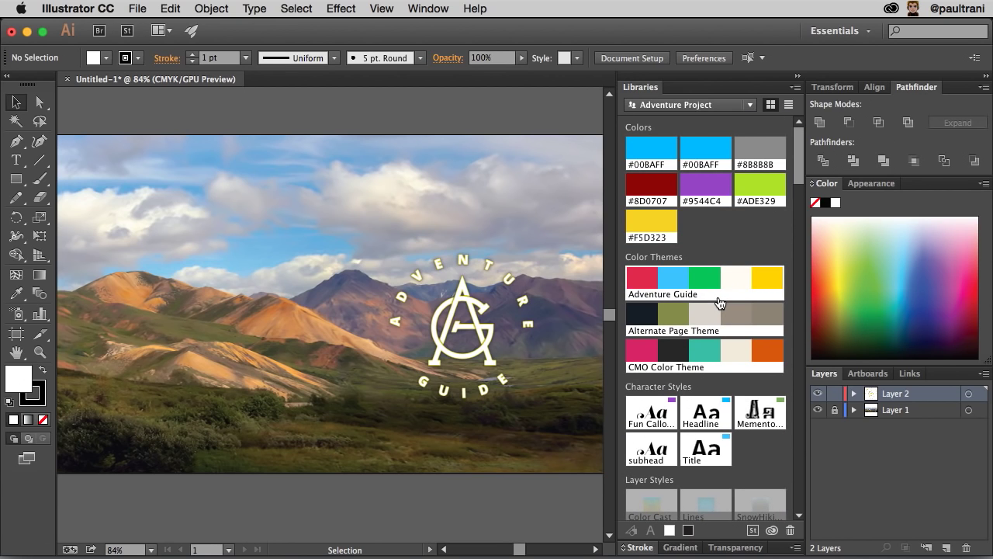